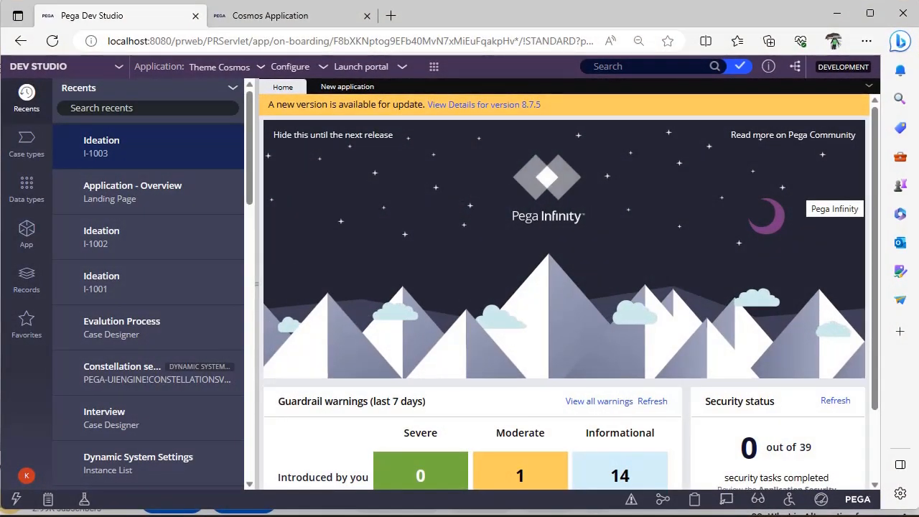
pyautogui.moveTo(663, 201)
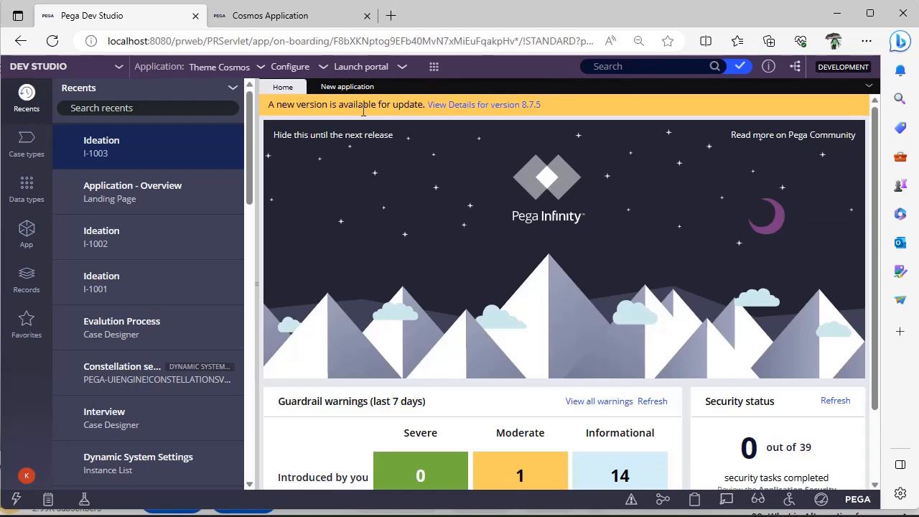
pyautogui.moveTo(260, 66)
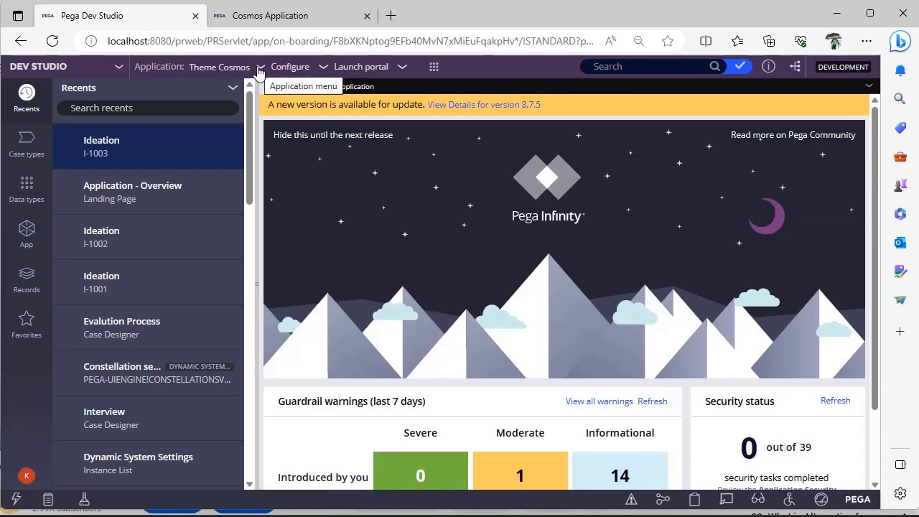
# Create a new application via Build from scratch and review the Theme Cosmos and Cosmos React cards
pyautogui.click(260, 68)
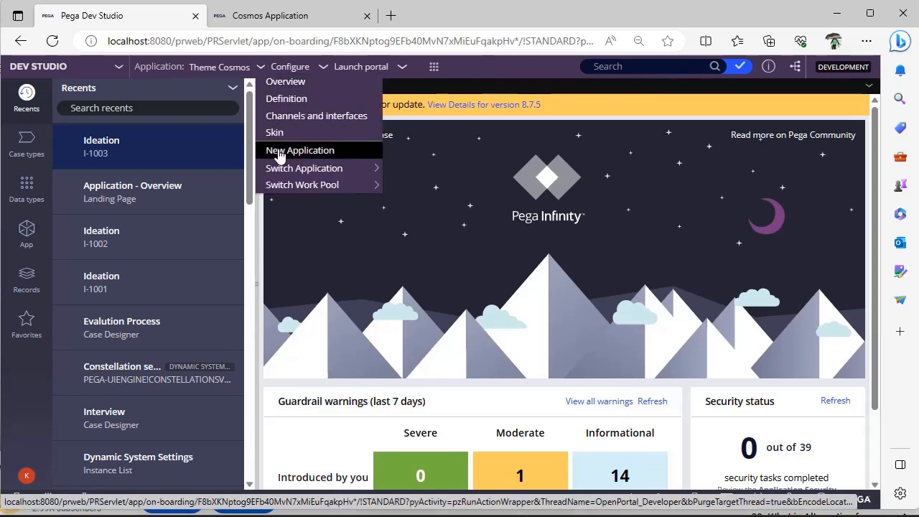
pyautogui.click(298, 150)
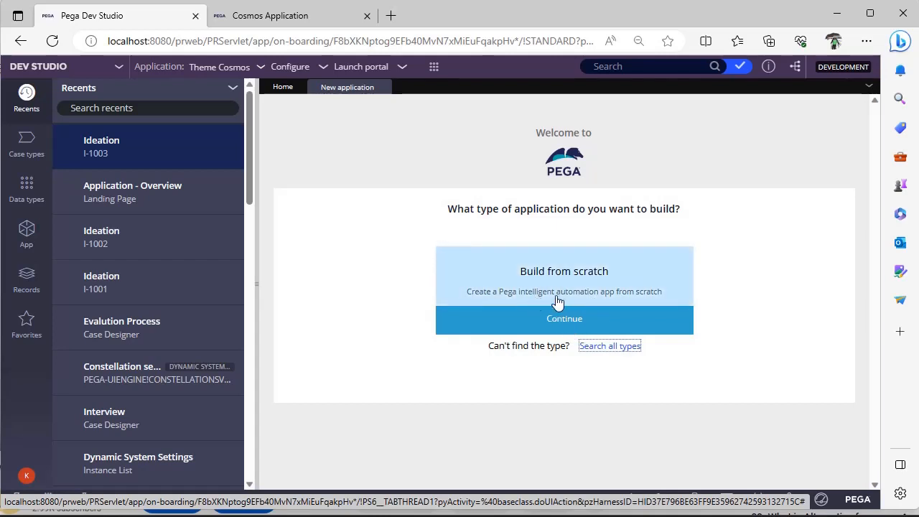
pyautogui.click(564, 319)
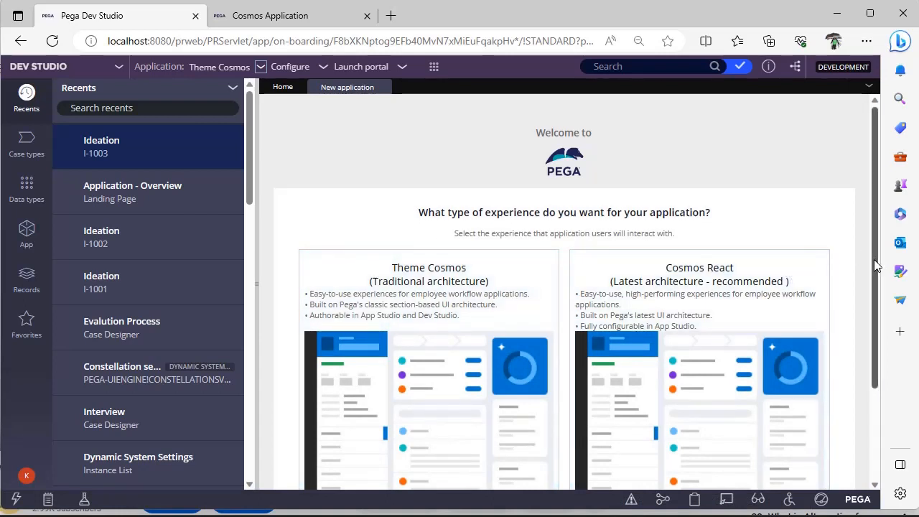
pyautogui.scroll(-3)
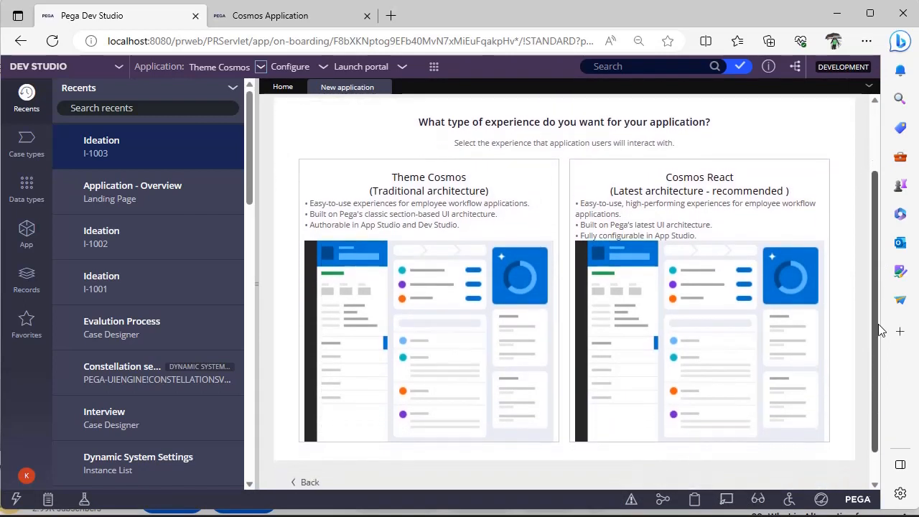
pyautogui.scroll(-3)
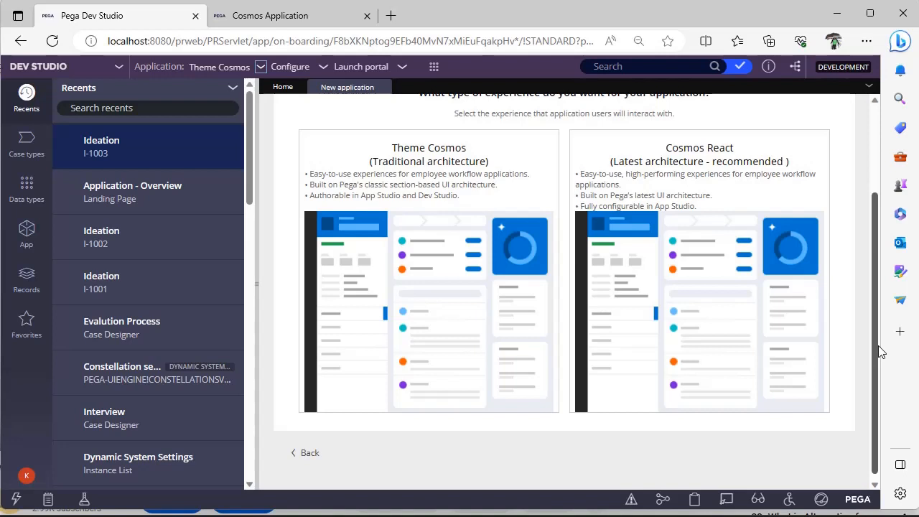
pyautogui.moveTo(500, 322)
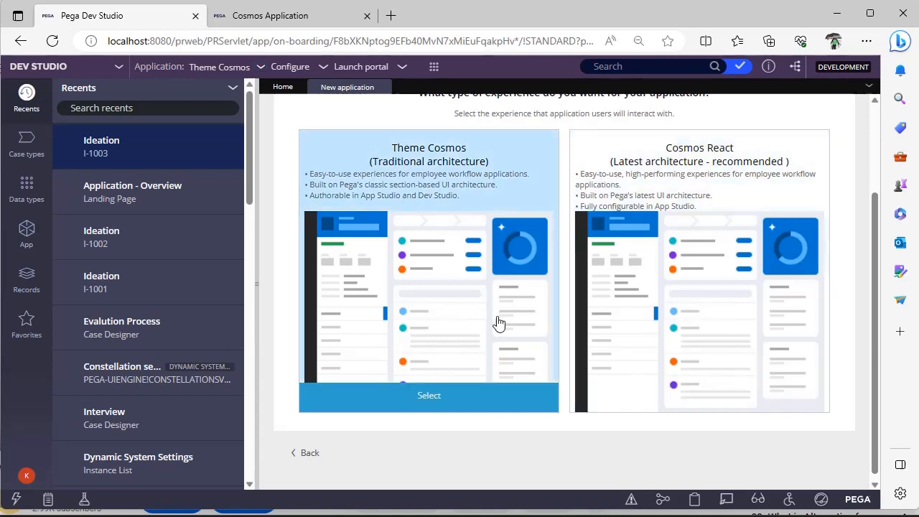
# Select Theme Cosmos, go back, and list all application types via Search all types
pyautogui.click(429, 395)
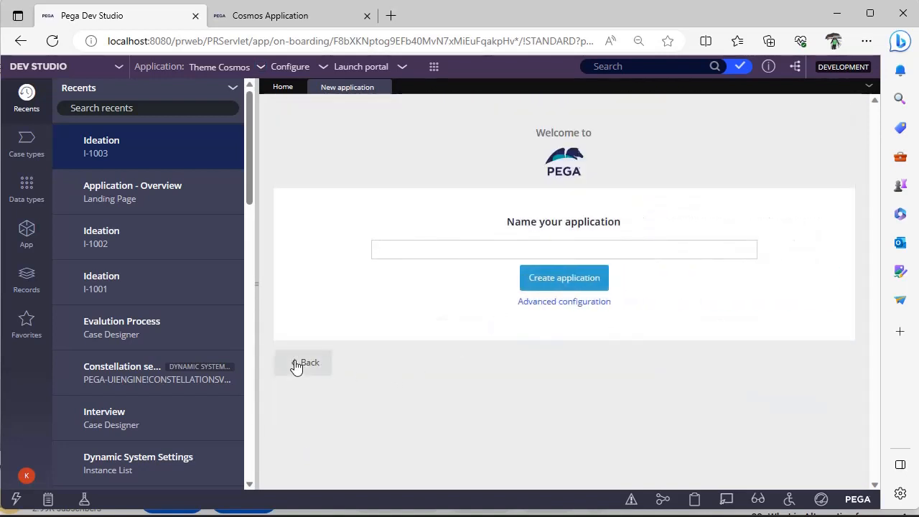
pyautogui.click(303, 362)
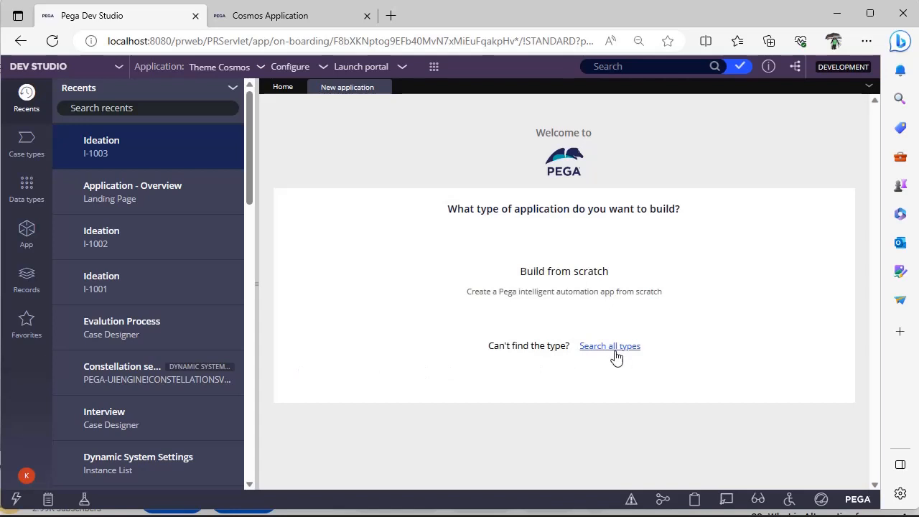
pyautogui.click(609, 345)
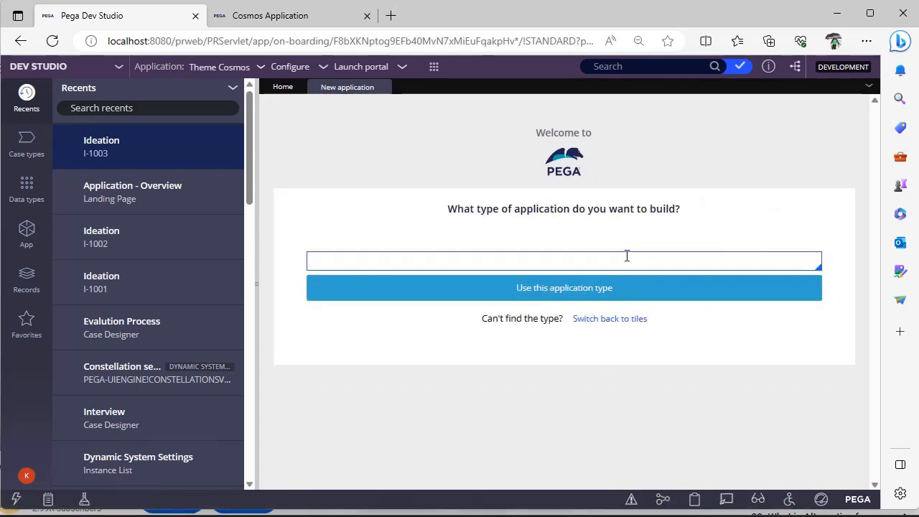
pyautogui.click(563, 260)
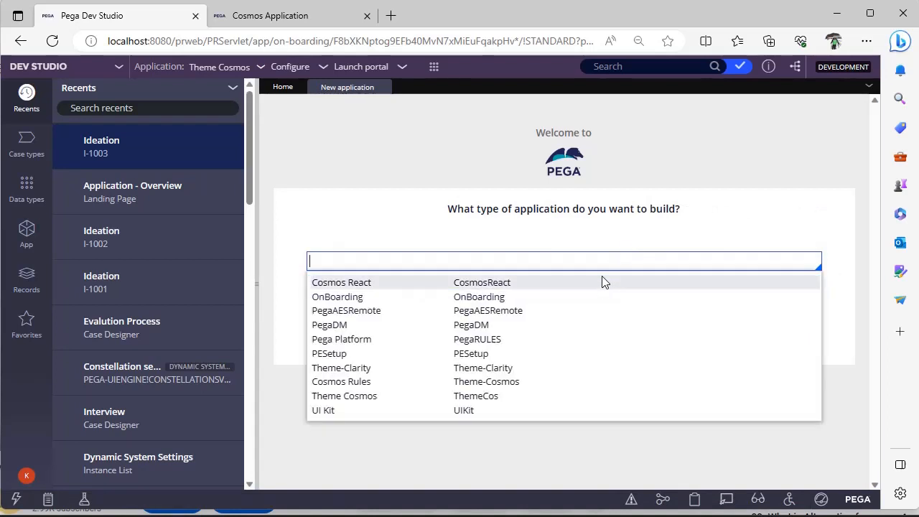
pyautogui.moveTo(601, 316)
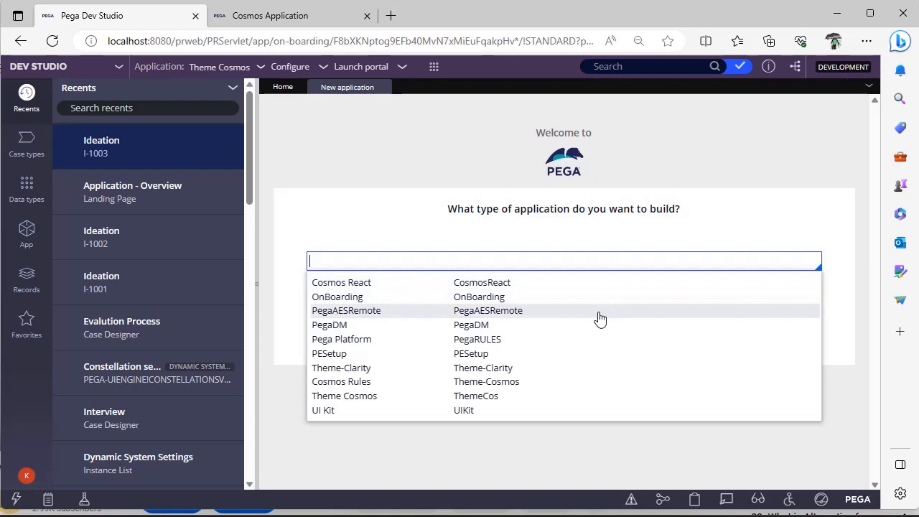
pyautogui.moveTo(563, 312)
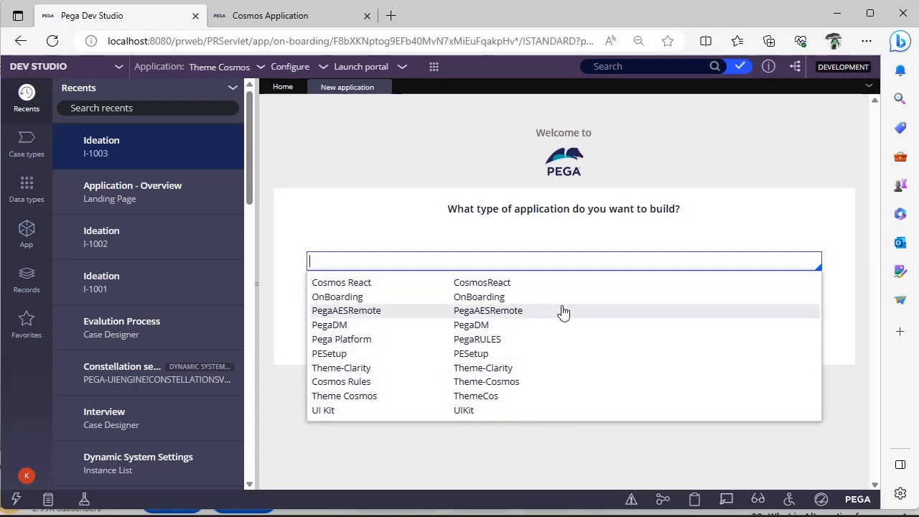
pyautogui.moveTo(554, 376)
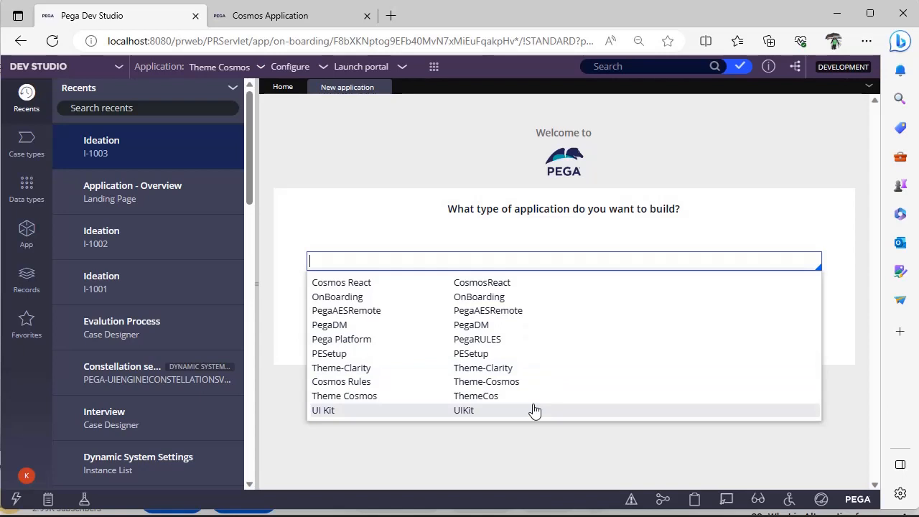
pyautogui.moveTo(579, 386)
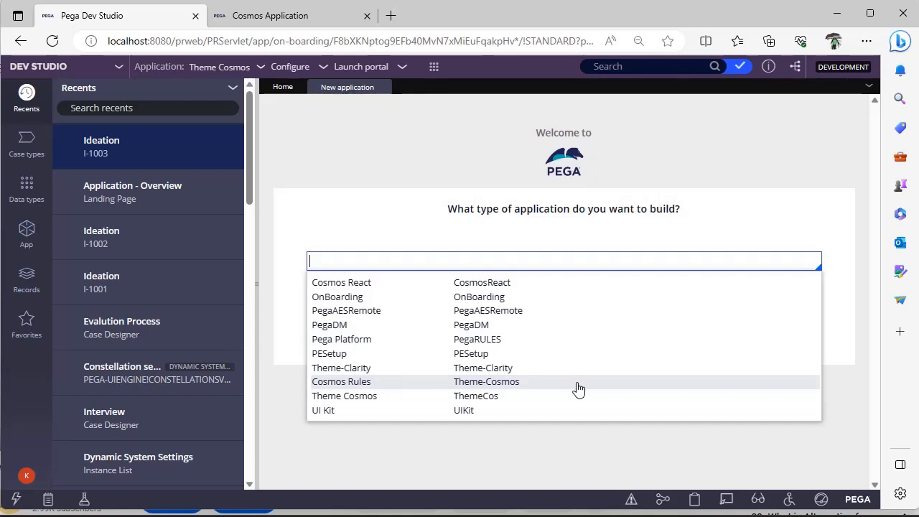
# Open the Theme-Cosmos application record built on Theme-Cosmos 04.01
pyautogui.click(218, 66)
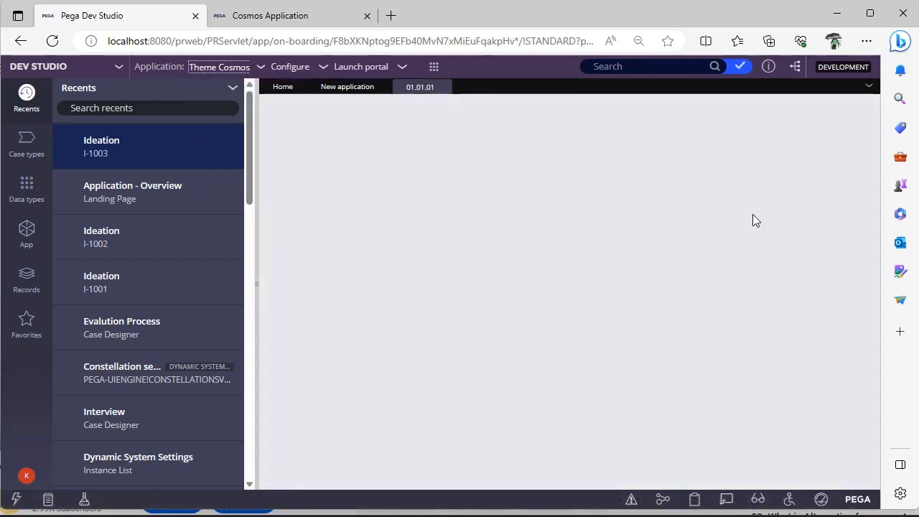
pyautogui.moveTo(796, 221)
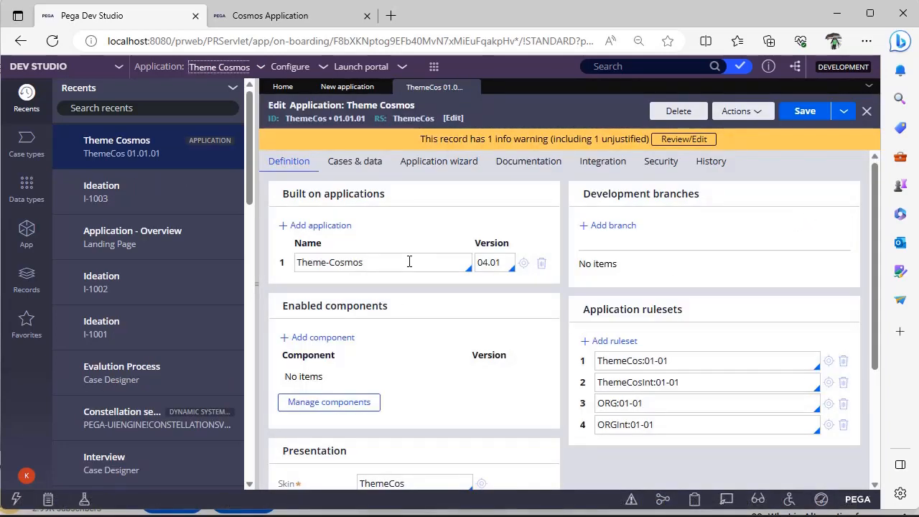
pyautogui.moveTo(471, 251)
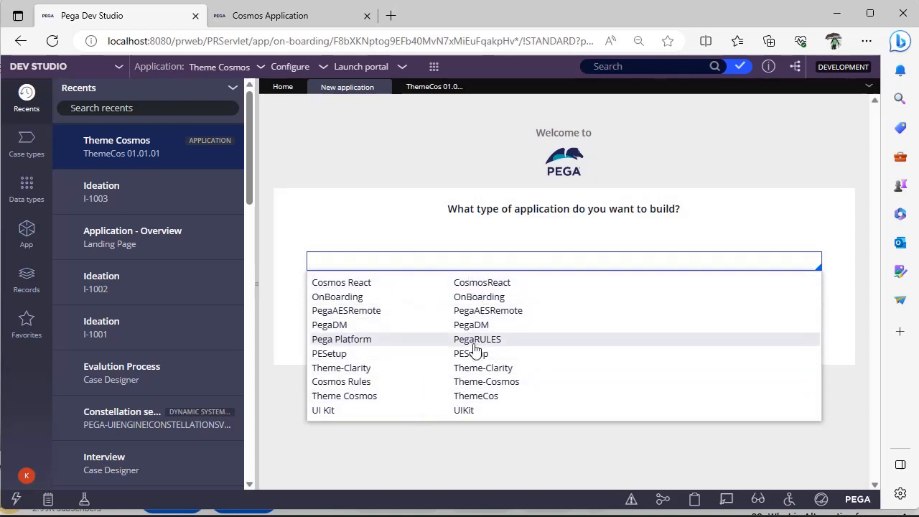
pyautogui.moveTo(468, 425)
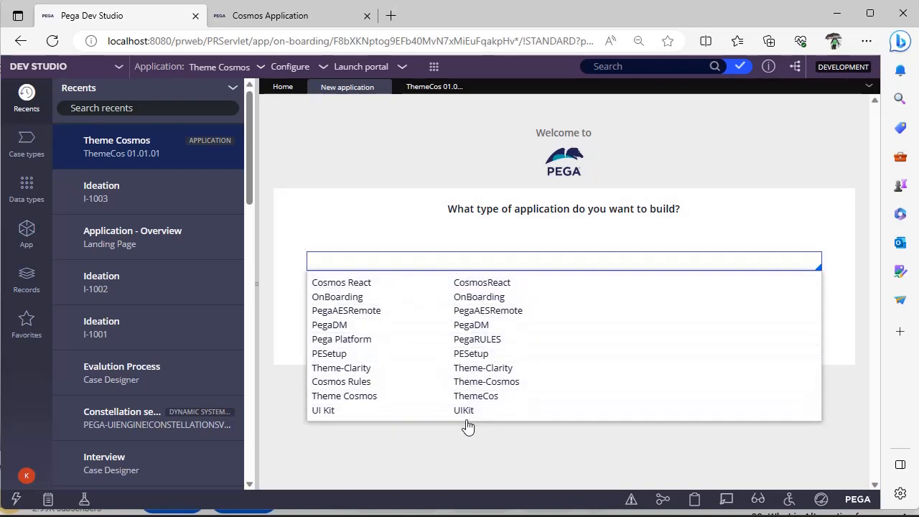